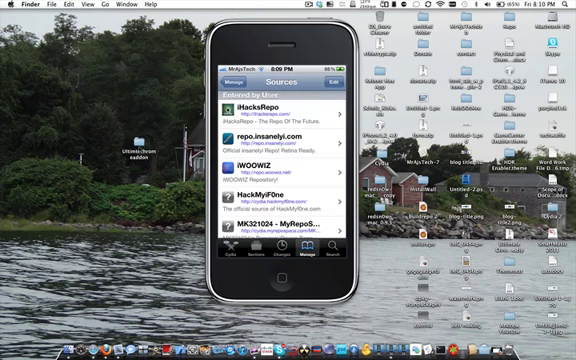
- Enter the HackMyiPhone repo URL (cydia.hack...f0ne.com) as the new Cydia/APT source address
scroll(down, 3)
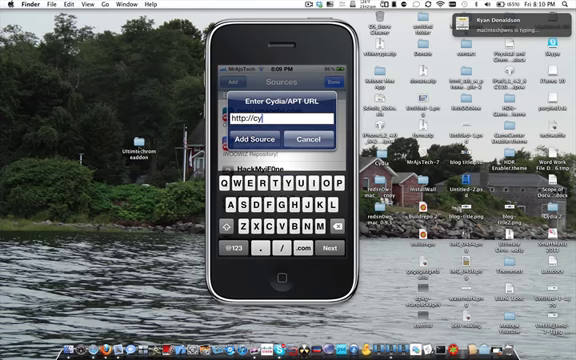
text(dia.)
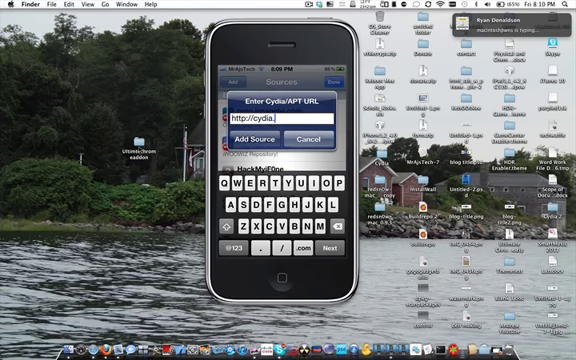
text(hackmyi)
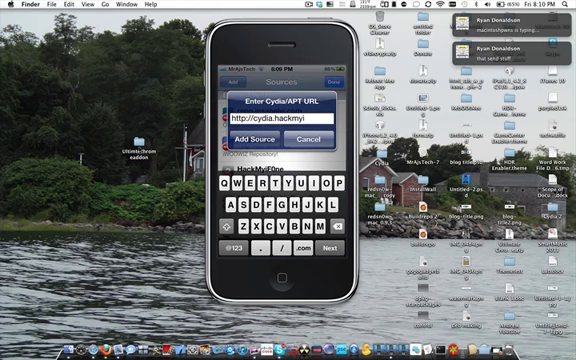
text(f0)
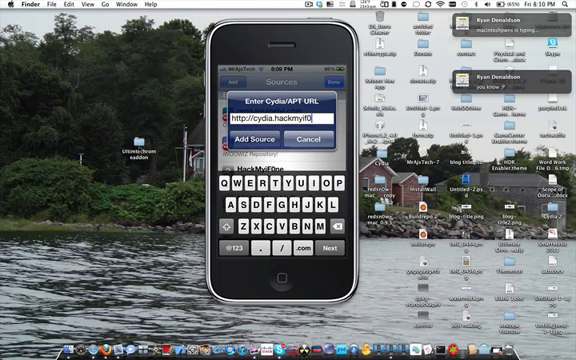
text(ne.com)
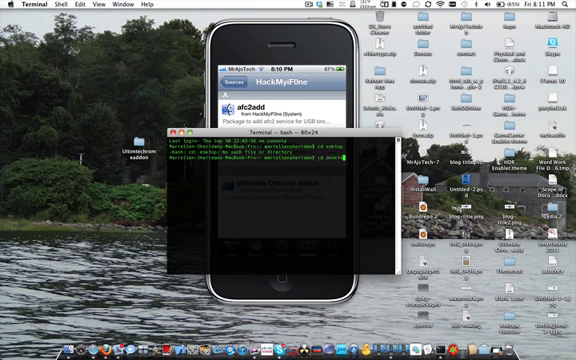
- Run the package-folder preparation commands one after another, ending with the build command
key(Return)
text(dpkg-deb -x Ultimatechromeaddon.deb Ultimatechromeaddon)
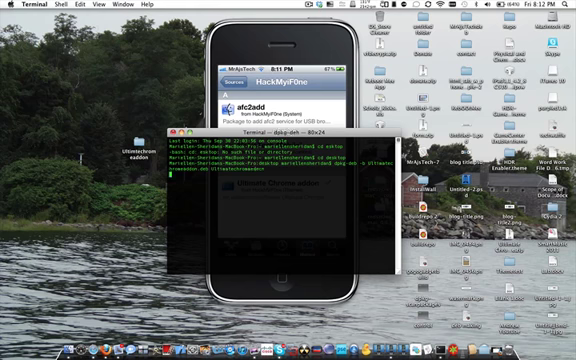
key(Return)
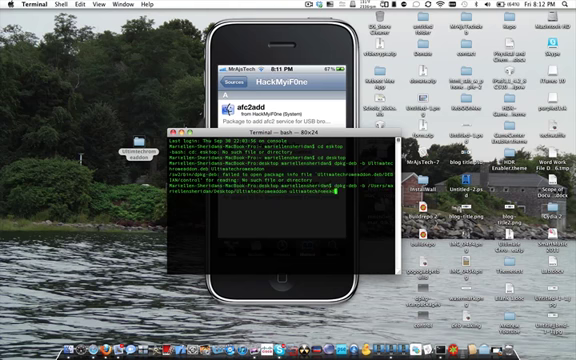
key(Return)
text(dpkg-deb -b /Users/marellensheridan/Desktop/Ultimatechromeaddon)
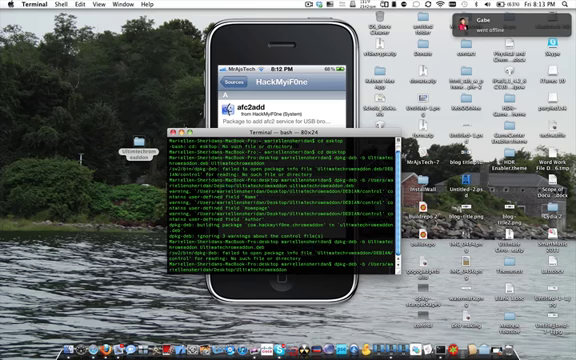
- Scroll through the dpkg-deb -b build output for the package folder
scroll(down, 3)
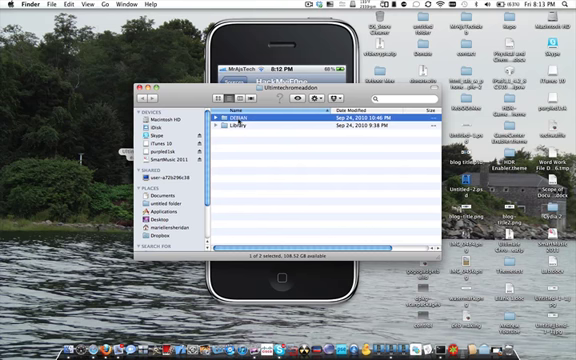
- Open the first item in the Finder folder holding the built package files
double_click(240, 108)
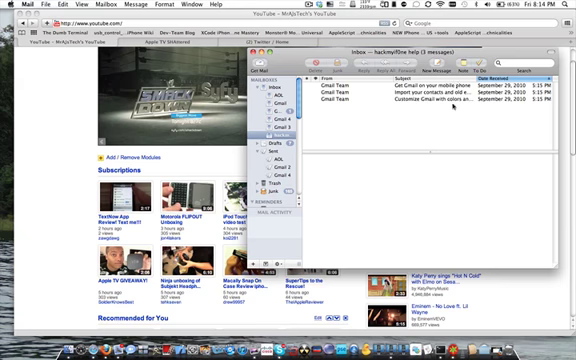
mouse_move(396, 200)
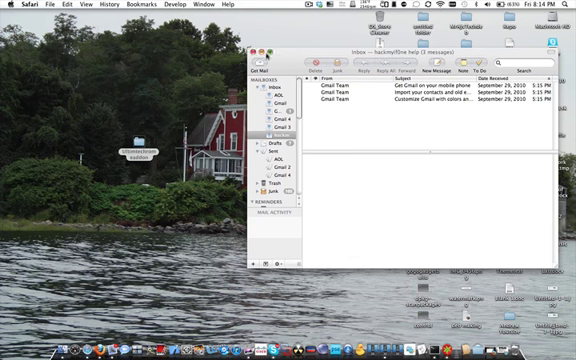
mouse_move(264, 52)
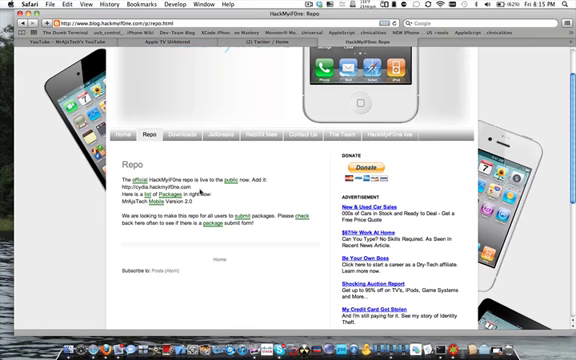
- Show the HackMyFone site's Repo page with the package submission information
click(332, 8)
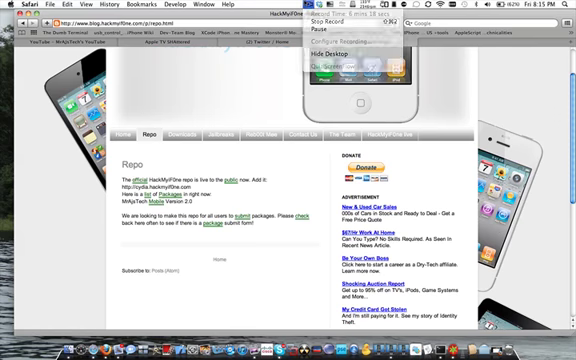